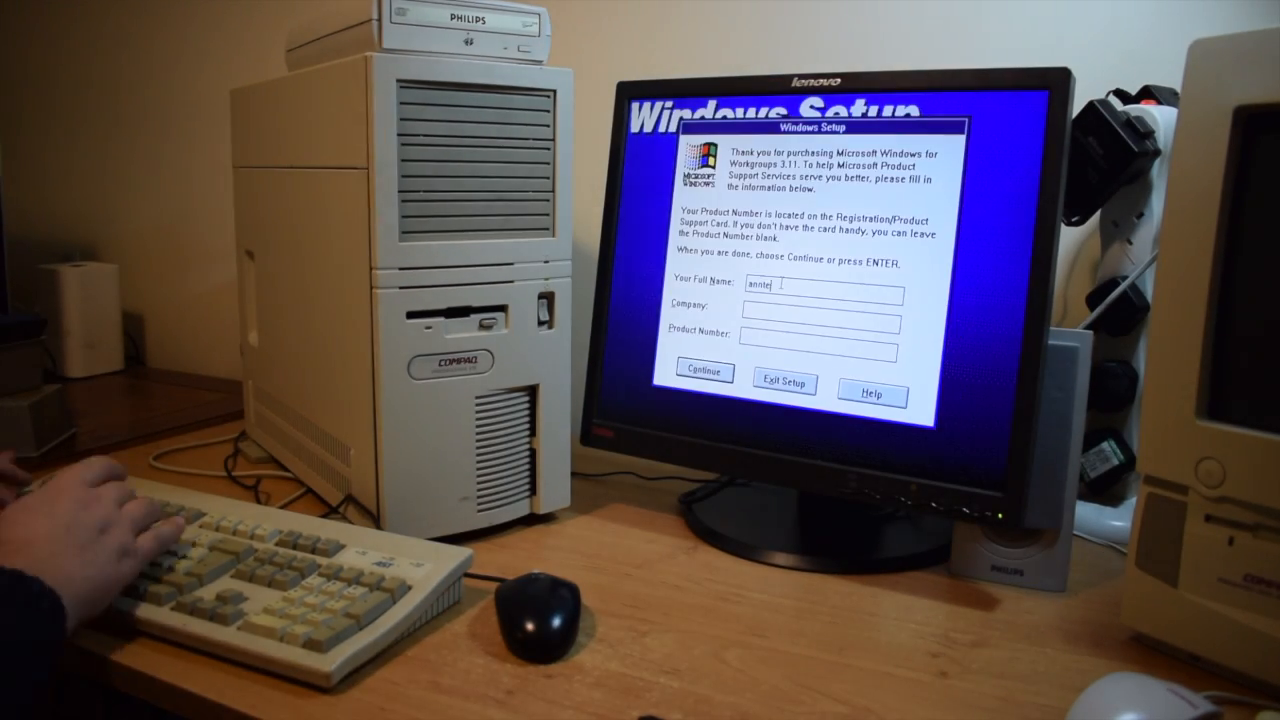
Step: Submit the registration details so Setup proceeds to copying files and requests Disk 3
click(703, 372)
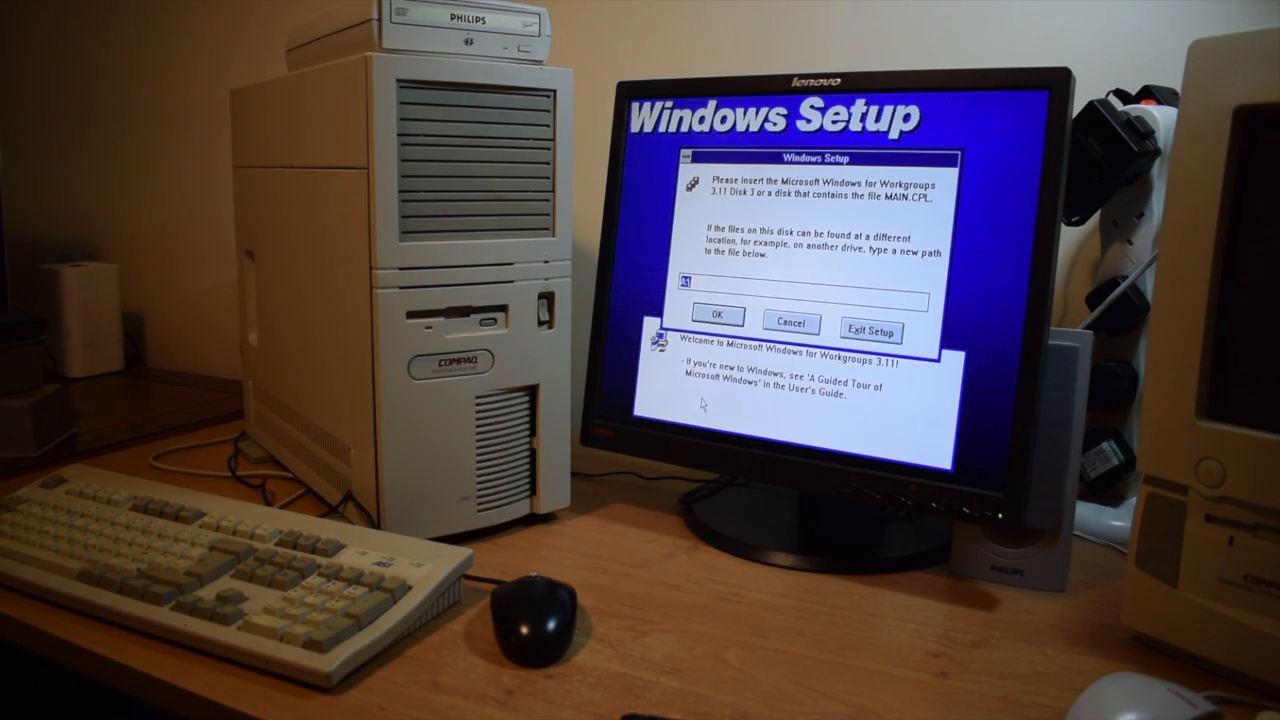
Step: Confirm Disk 3 and later Disk 6 are inserted so copying resumes, reaching 56%
click(719, 316)
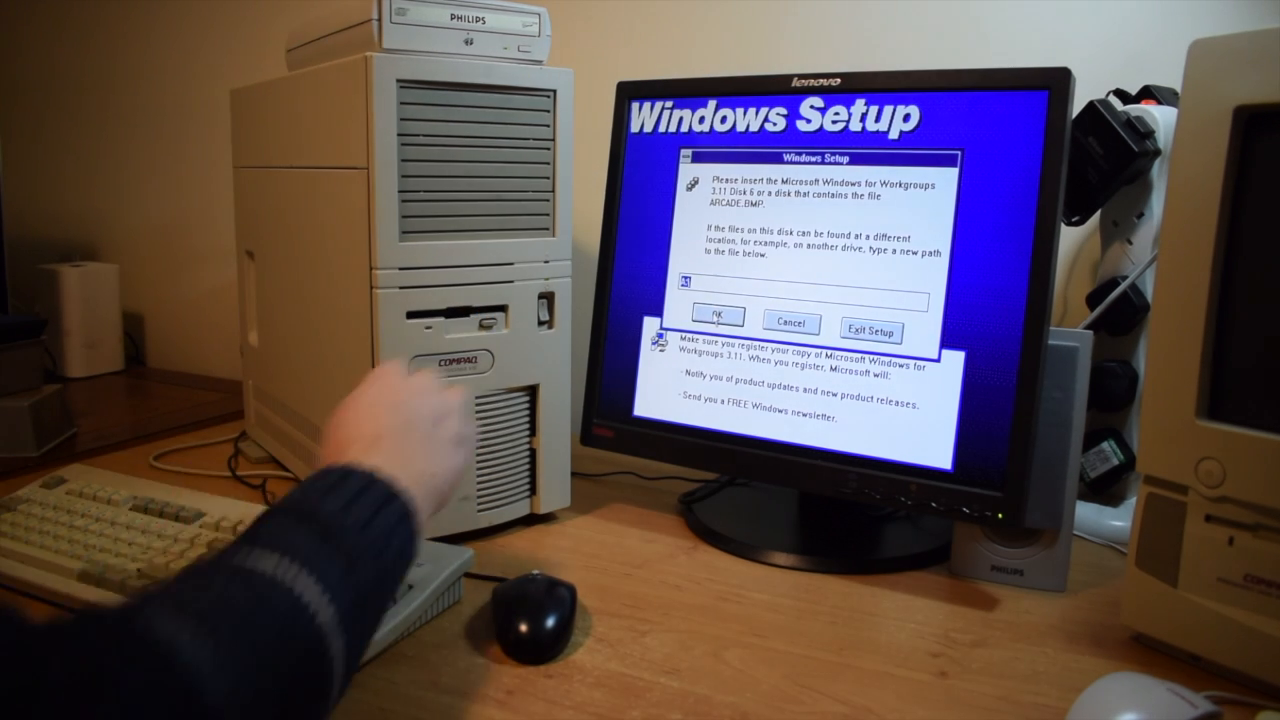
click(718, 316)
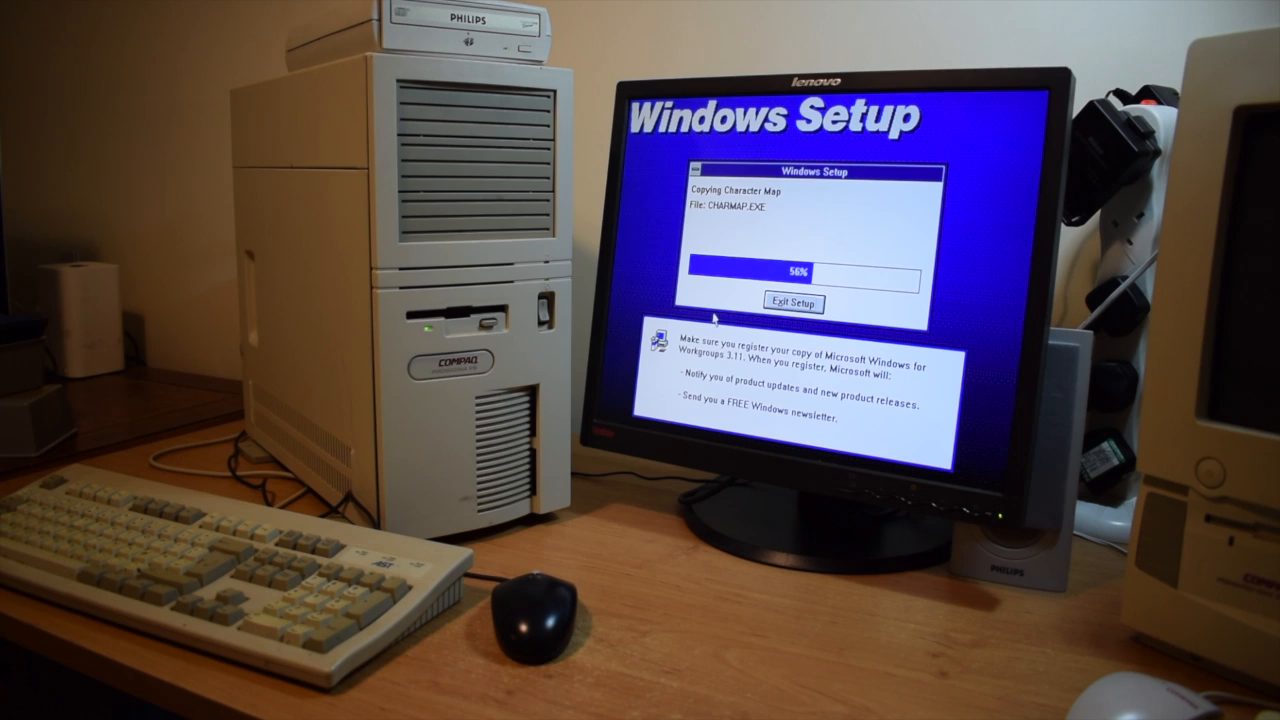